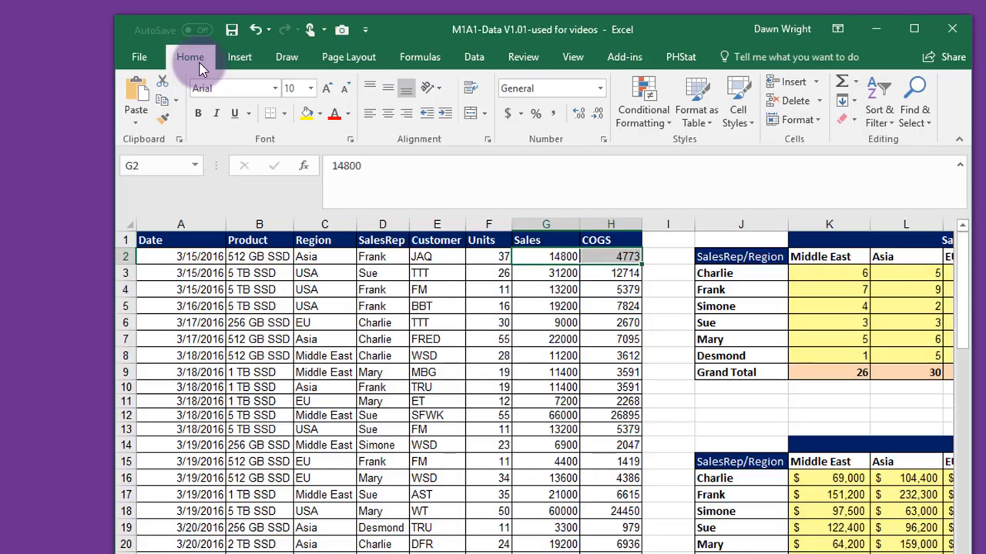
mouse_move(546, 143)
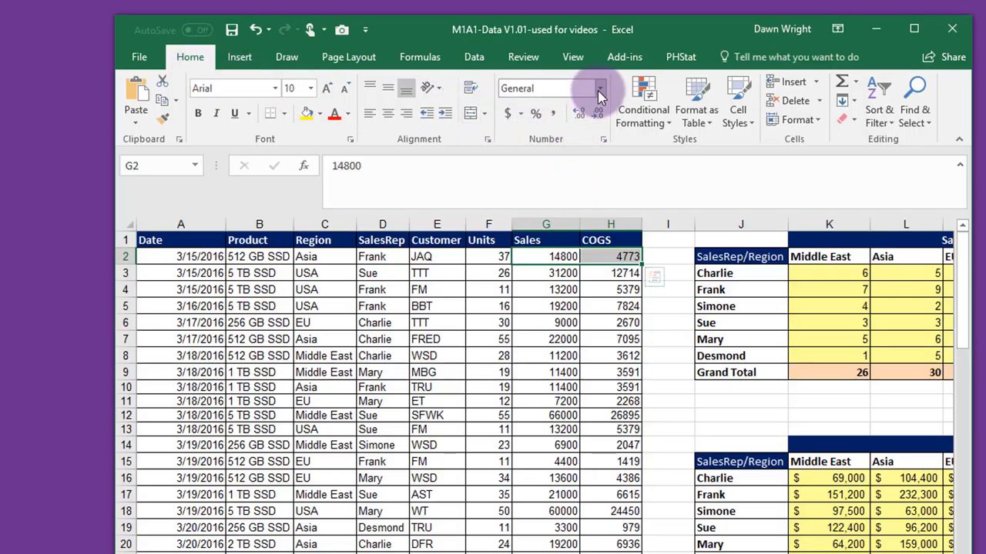
mouse_move(600, 93)
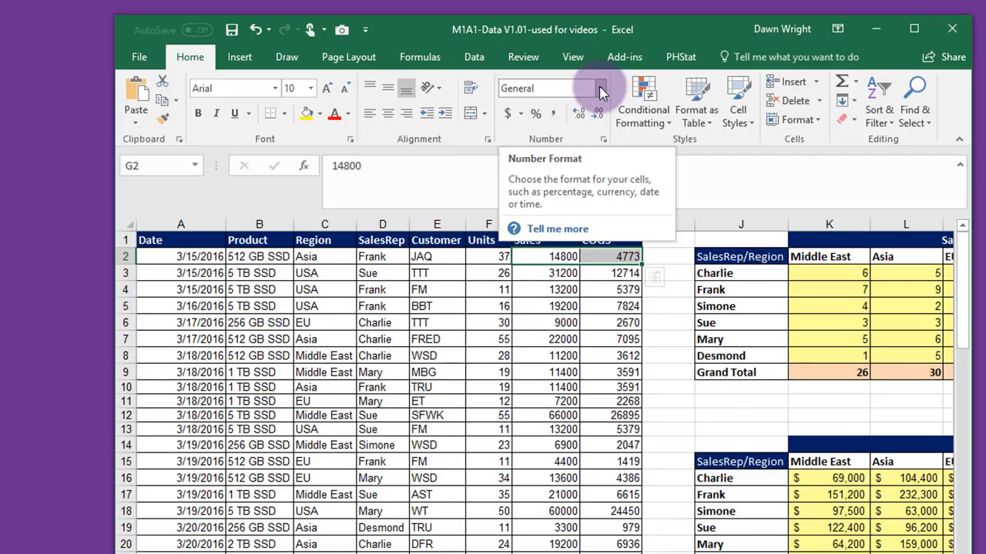
Apply Currency format to the row-2 Sales and COGS cells G2:H2, giving $14,800.00 and $4,773.00.
left_click(599, 88)
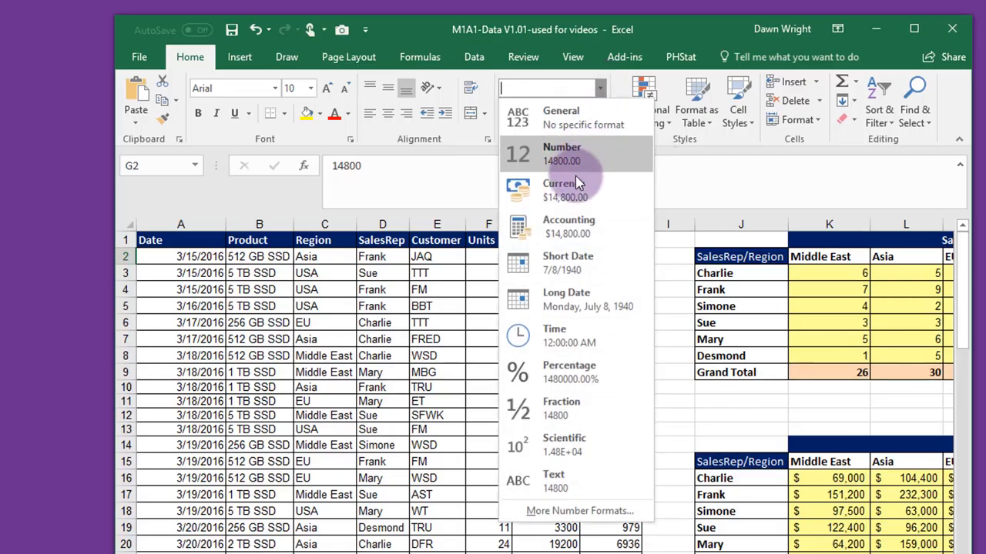
left_click(560, 189)
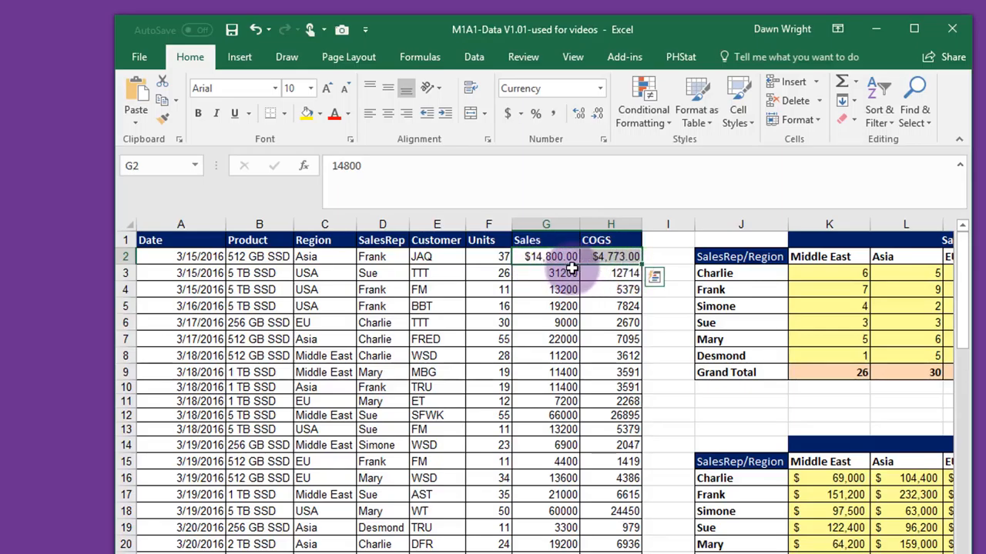
mouse_move(598, 113)
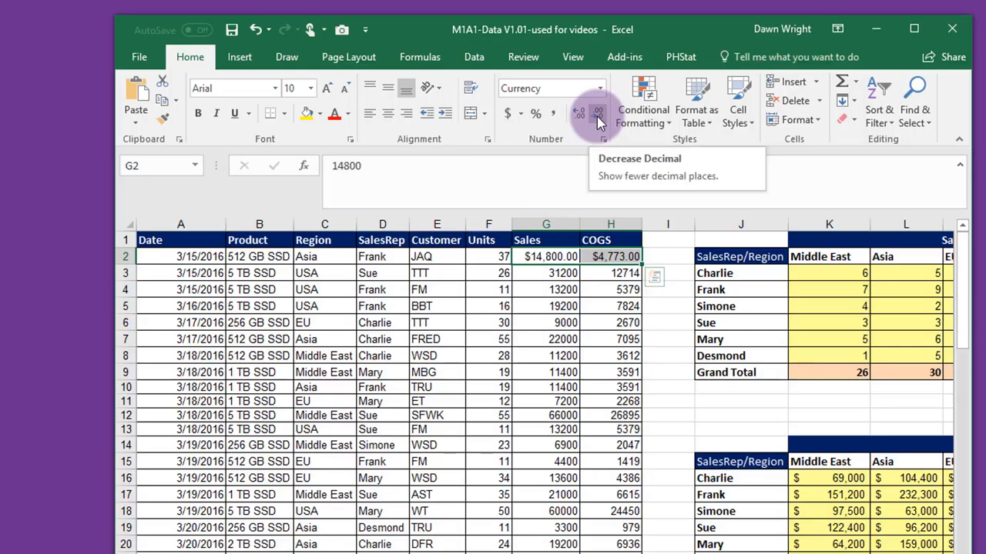
Decrease decimals so row 2 shows whole dollars, $14,800 and $4,773.
left_click(598, 113)
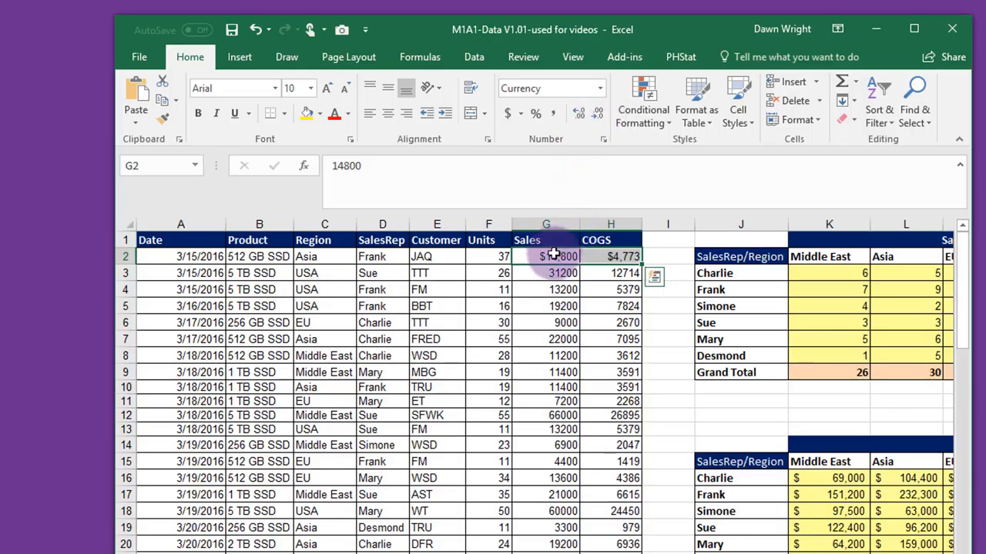
Paint the whole-dollar format from G2:H2 down the Sales and COGS columns to the last row.
left_click_drag(546, 257, 611, 256)
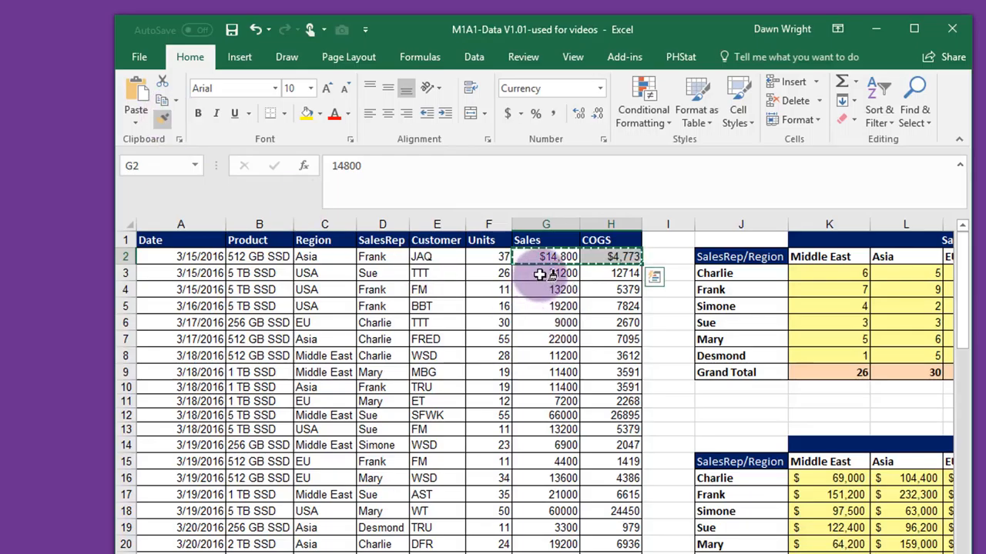
left_click_drag(546, 256, 610, 544)
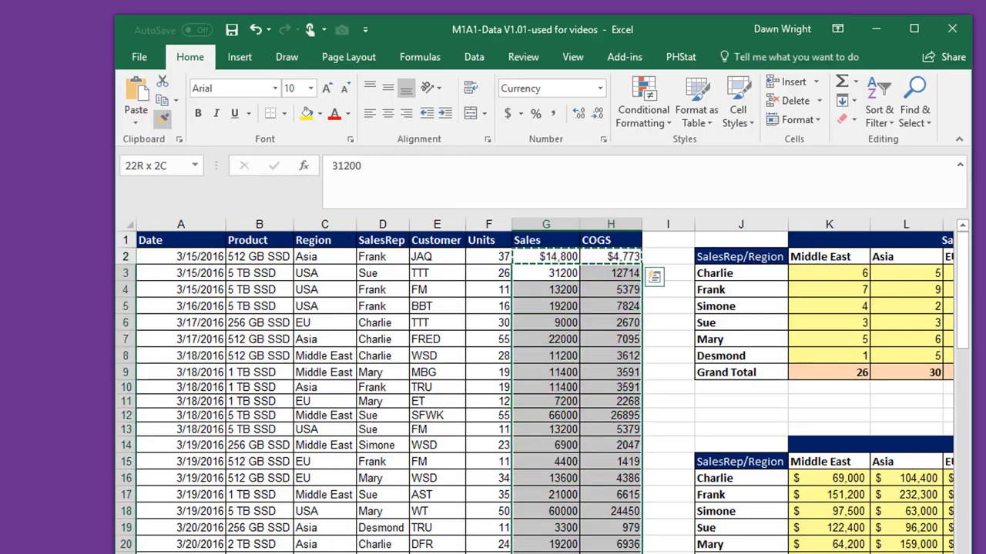
scroll("down", 3)
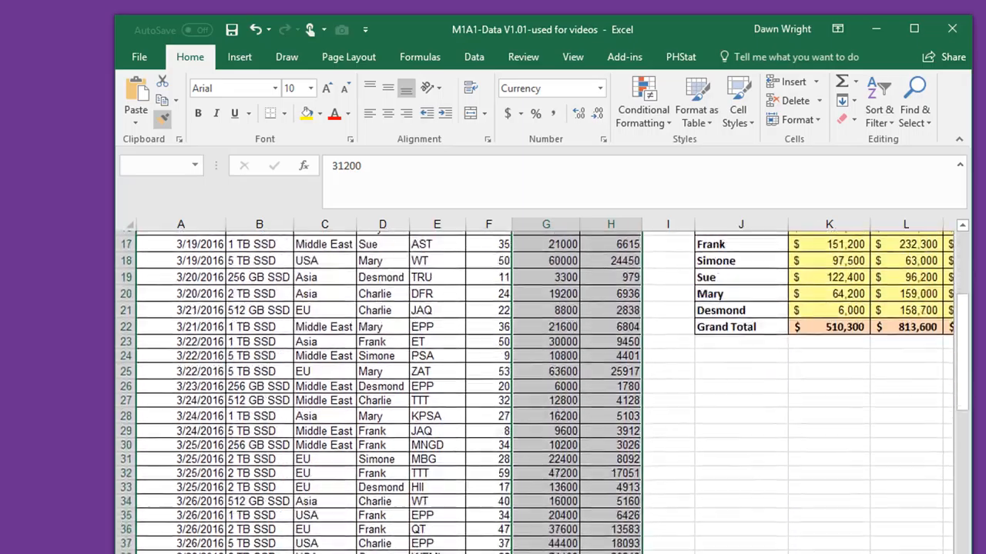
scroll("down", 3)
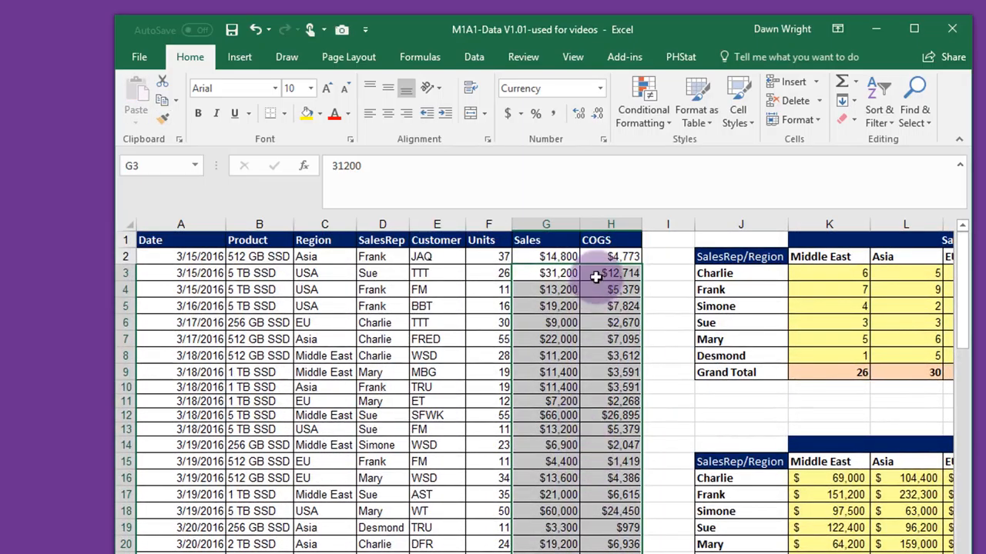
mouse_move(601, 267)
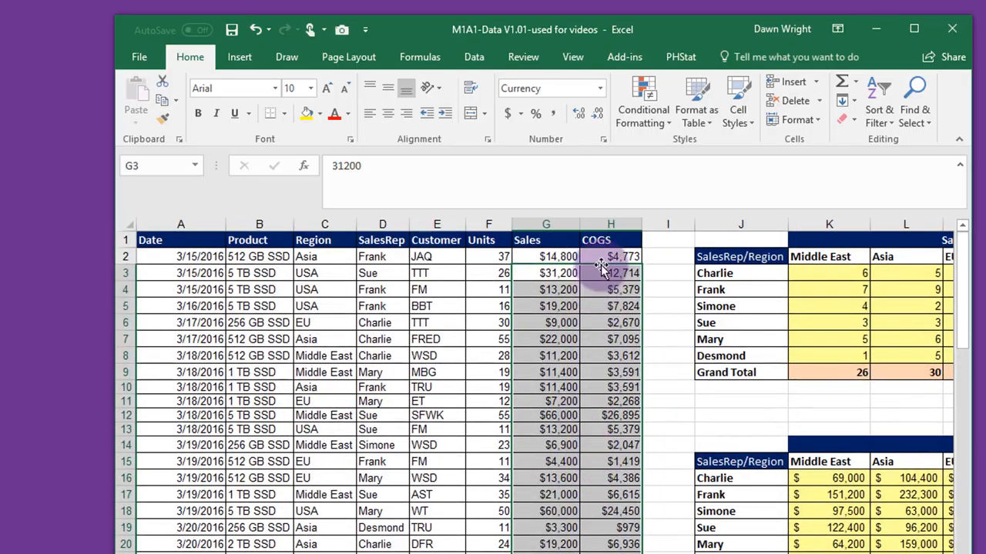
left_click(546, 256)
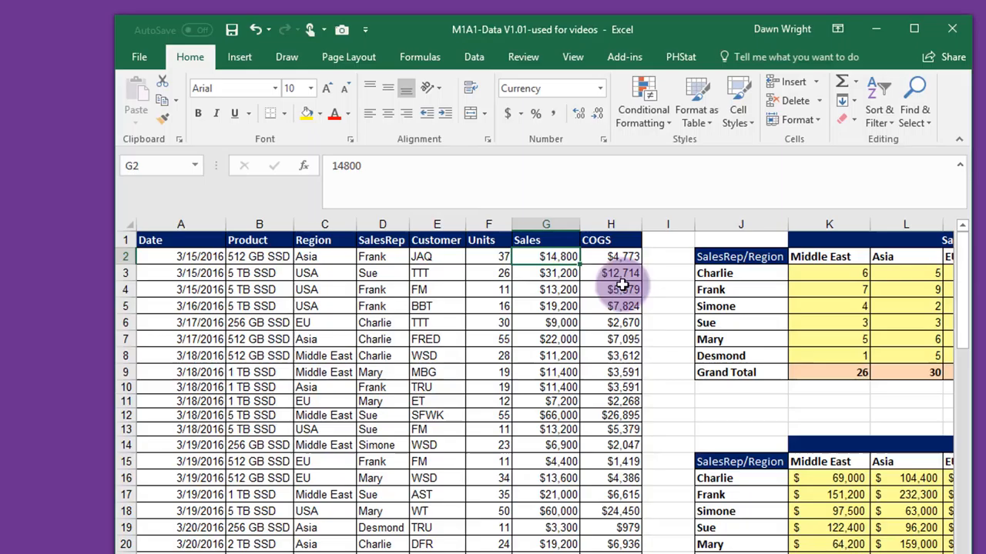